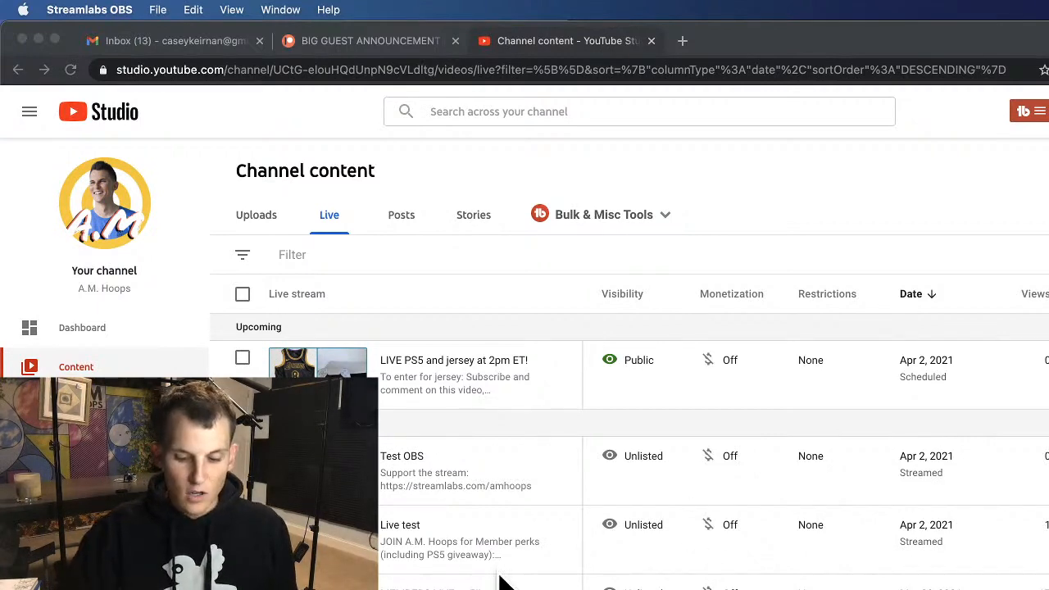
# Switch Channel content from Live to the Uploads tab and scroll the videos.
pyautogui.scroll(-3)
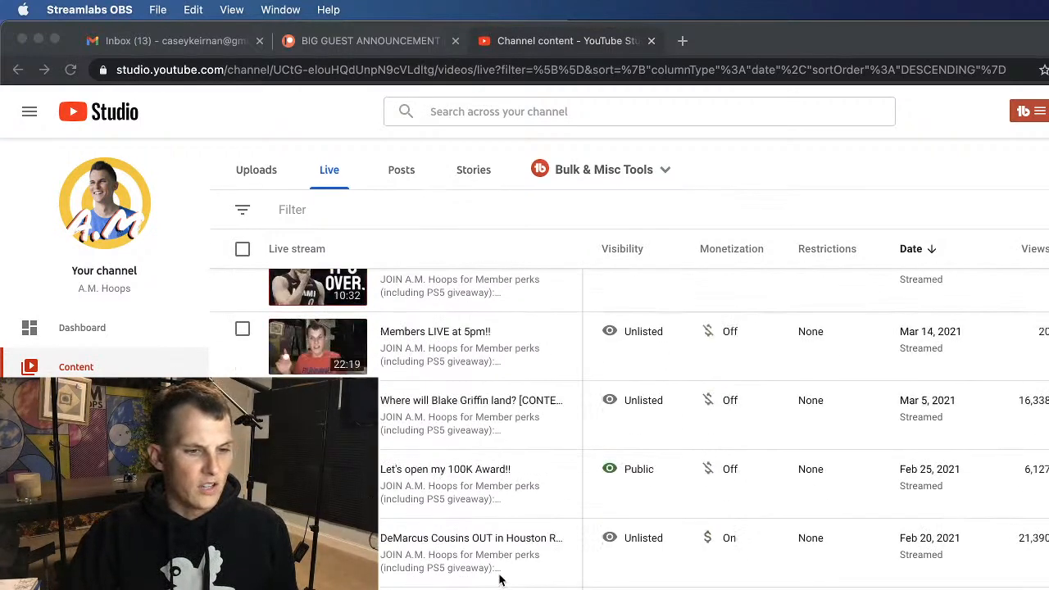
pyautogui.scroll(-3)
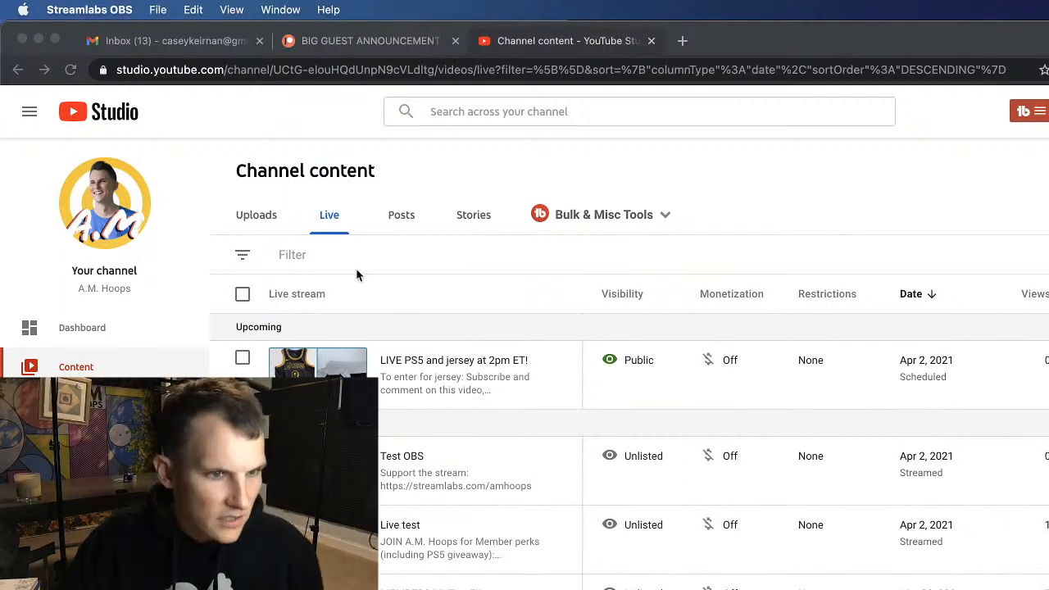
pyautogui.click(255, 214)
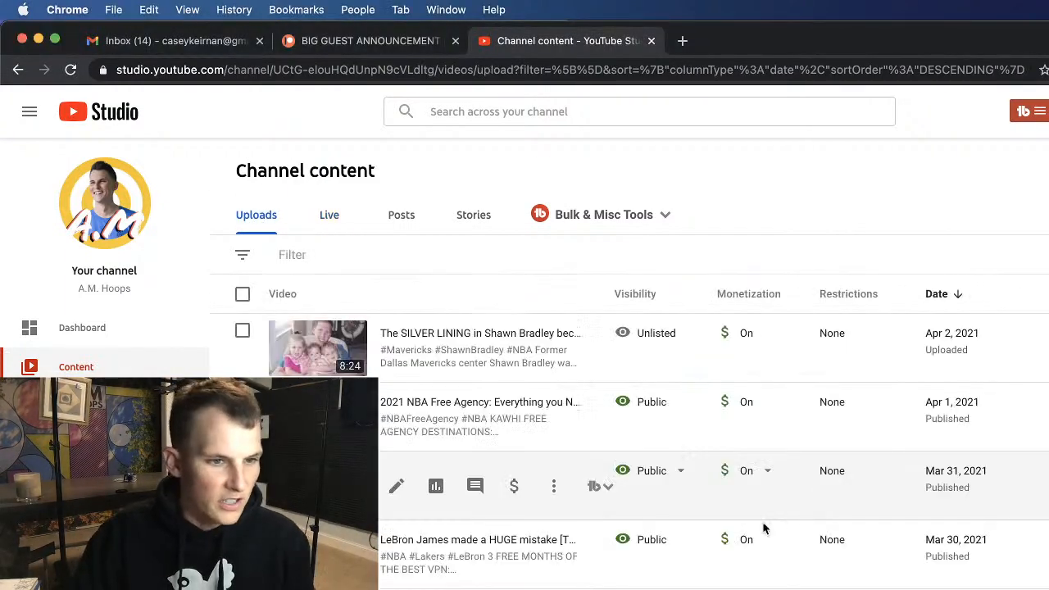
pyautogui.scroll(-3)
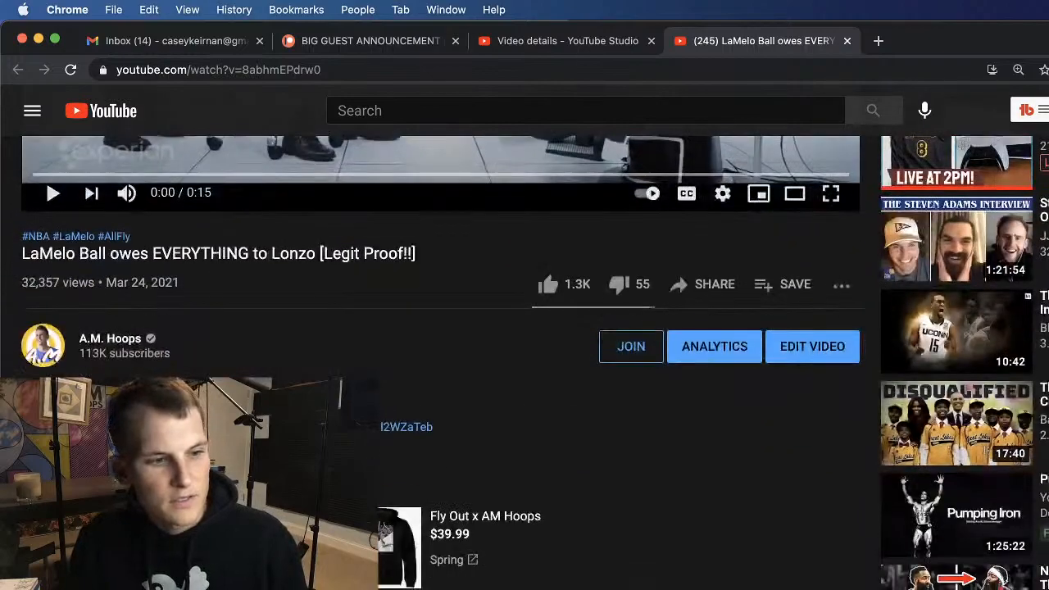
pyautogui.scroll(-3)
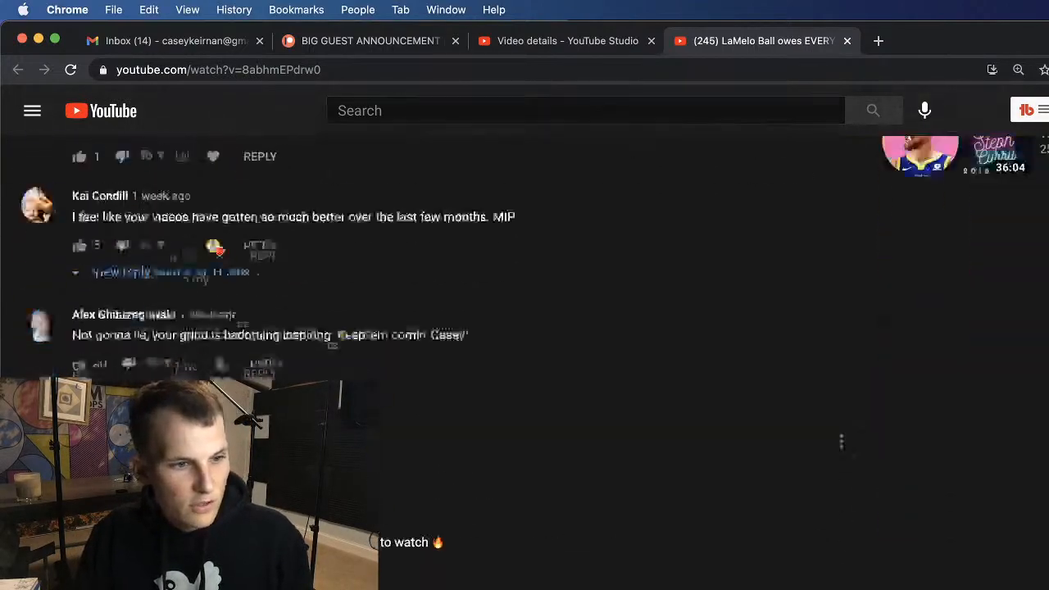
pyautogui.scroll(-3)
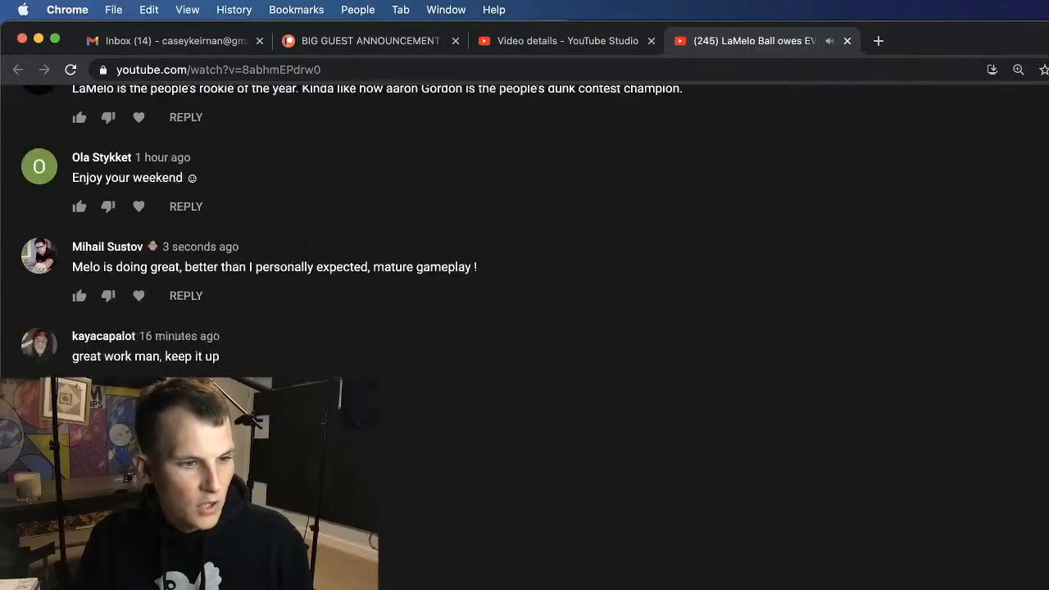
pyautogui.scroll(3)
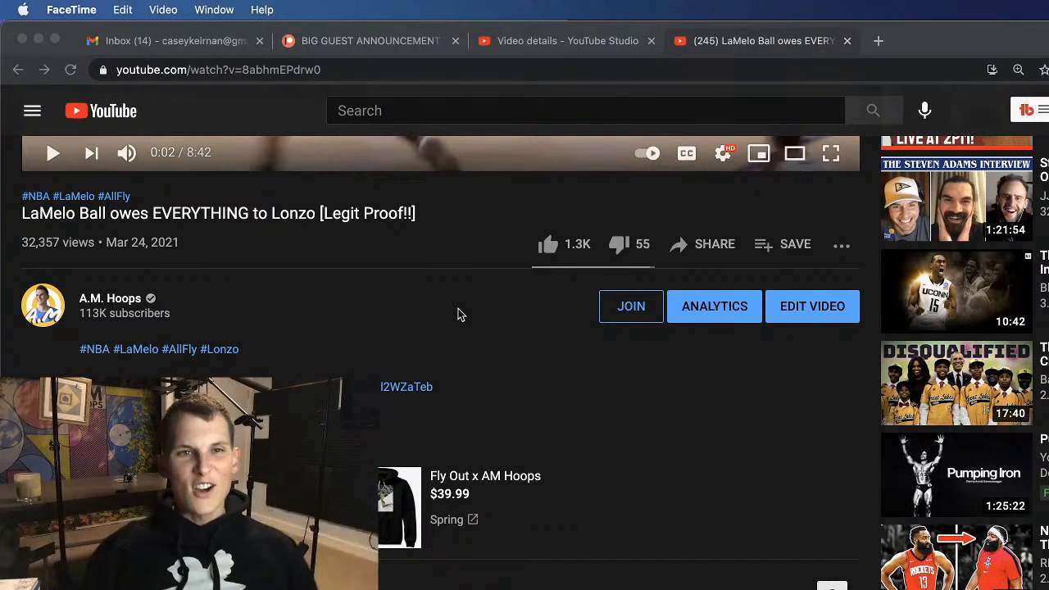
# Return from the video's details to YouTube Studio's Channel content list.
pyautogui.click(565, 41)
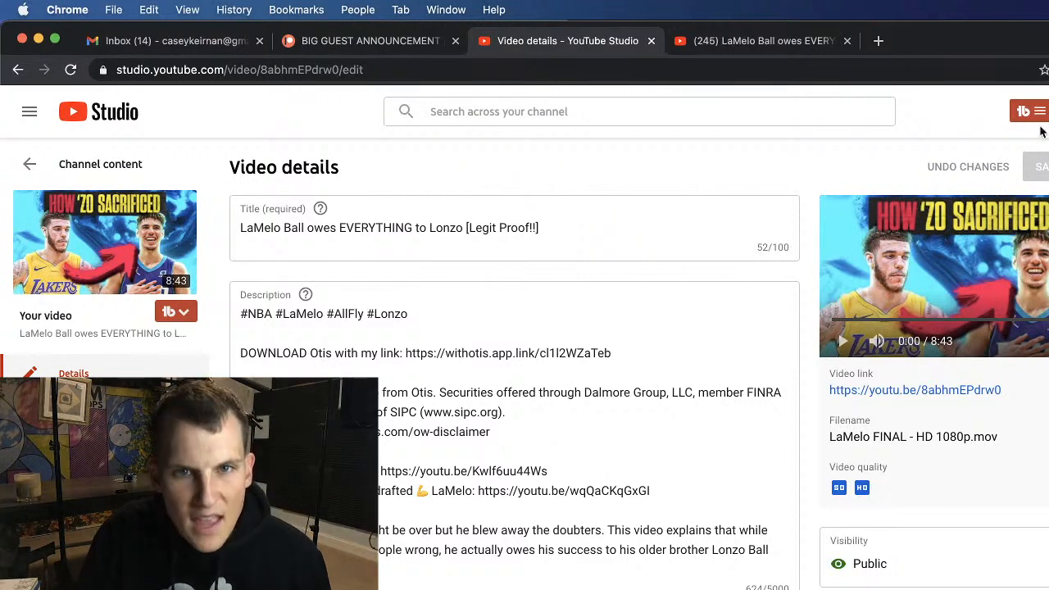
pyautogui.click(30, 164)
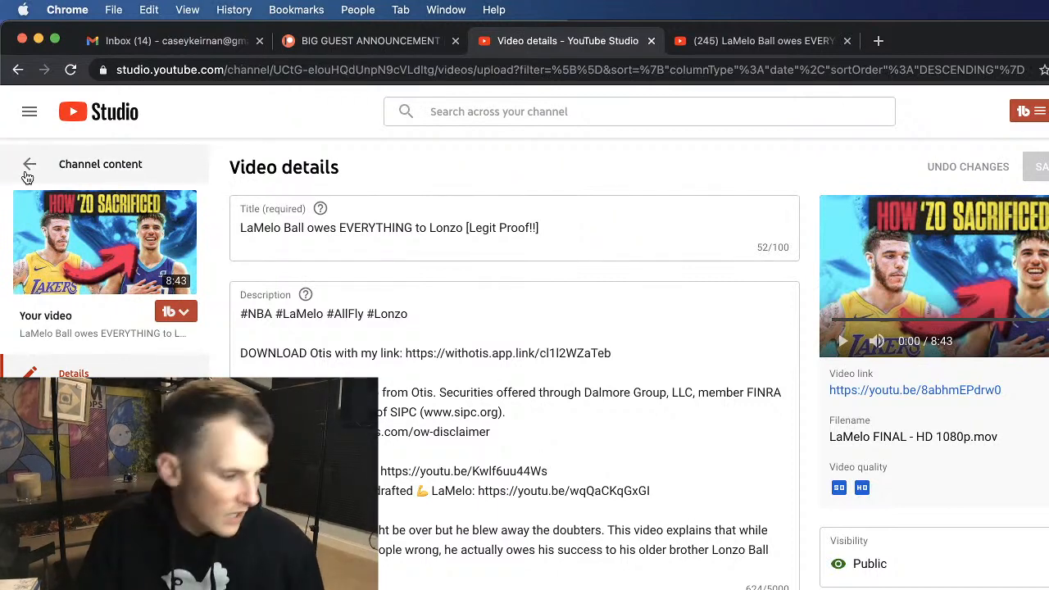
pyautogui.click(29, 163)
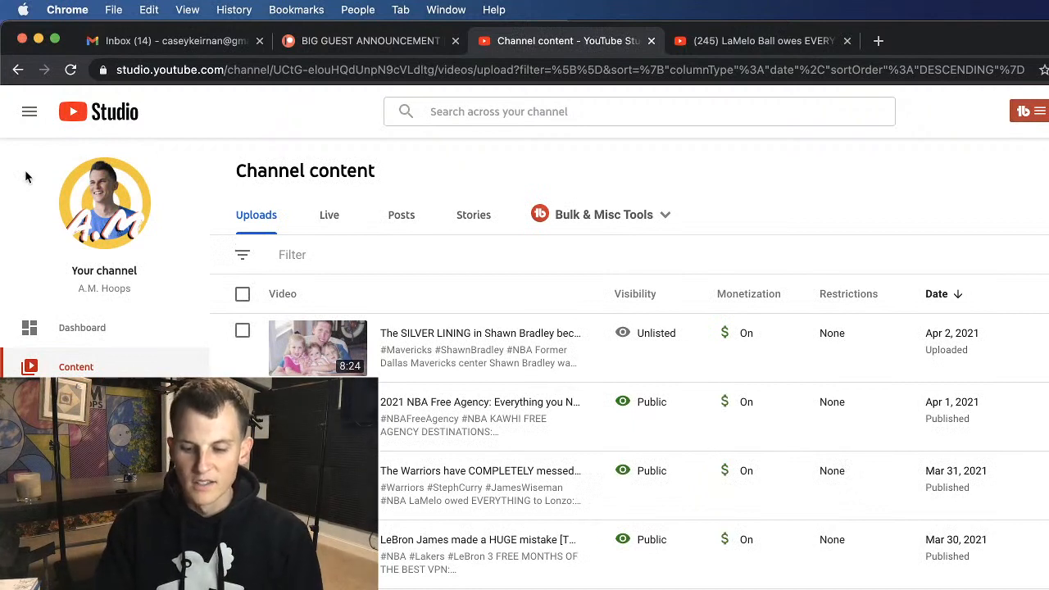
pyautogui.moveTo(844, 194)
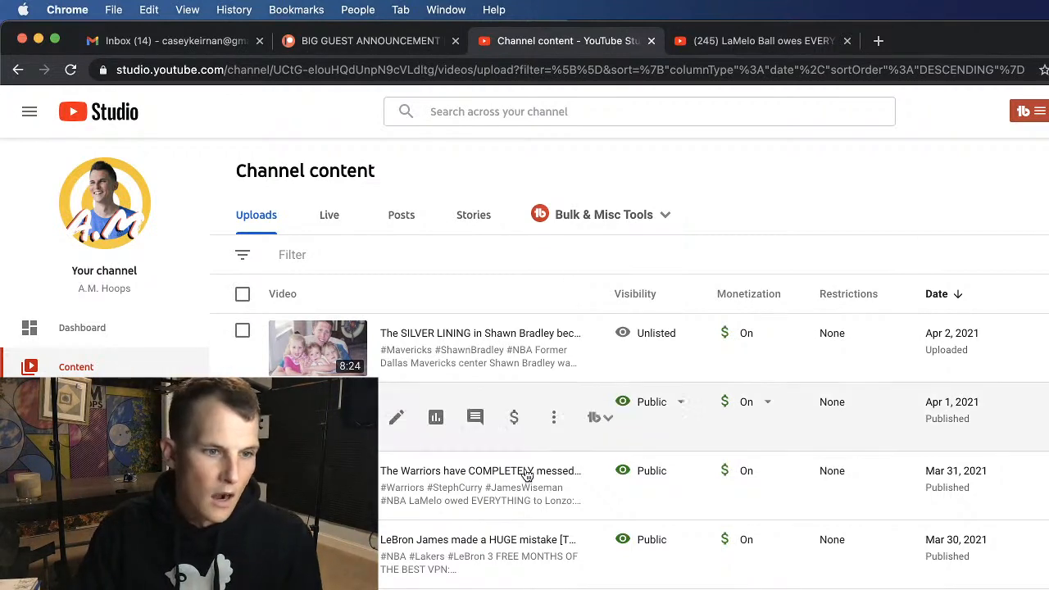
# Scroll to the Mar 24 LaMelo Ball video and open its TubeBuddy tools menu.
pyautogui.scroll(-3)
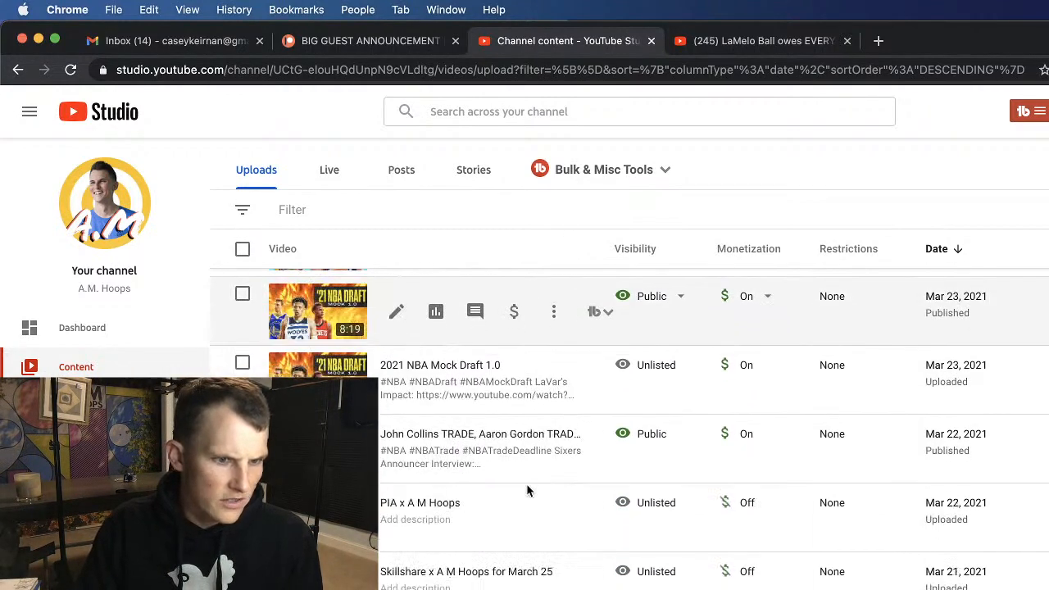
pyautogui.scroll(-3)
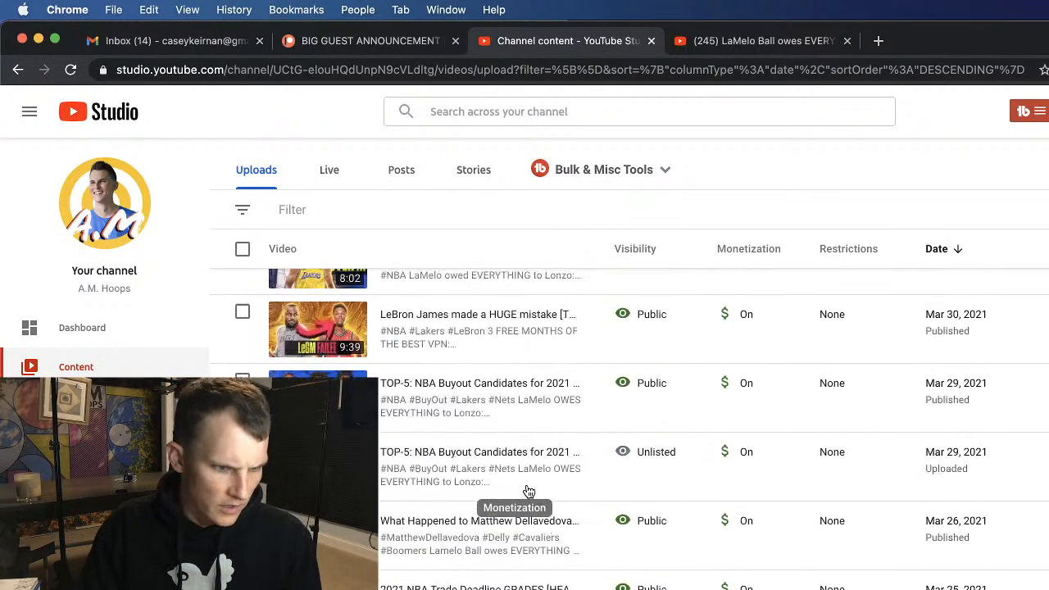
pyautogui.scroll(-3)
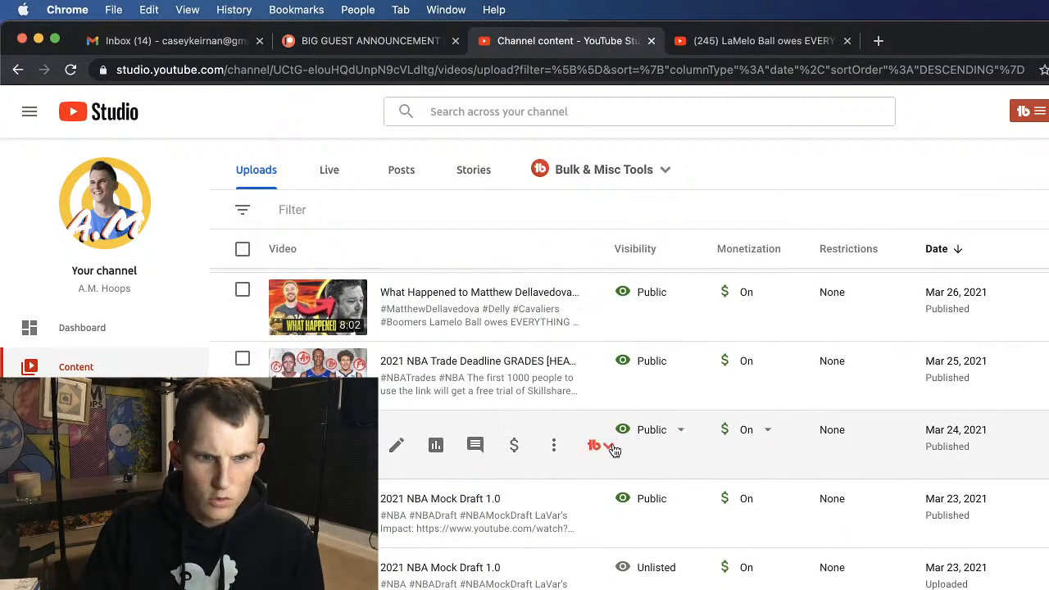
pyautogui.click(594, 445)
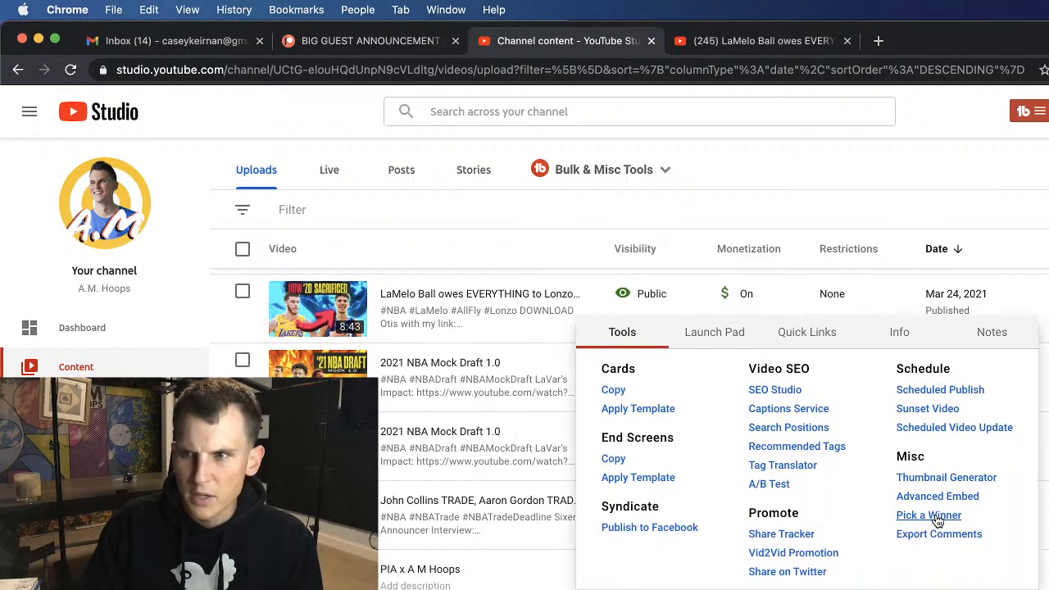
pyautogui.click(929, 515)
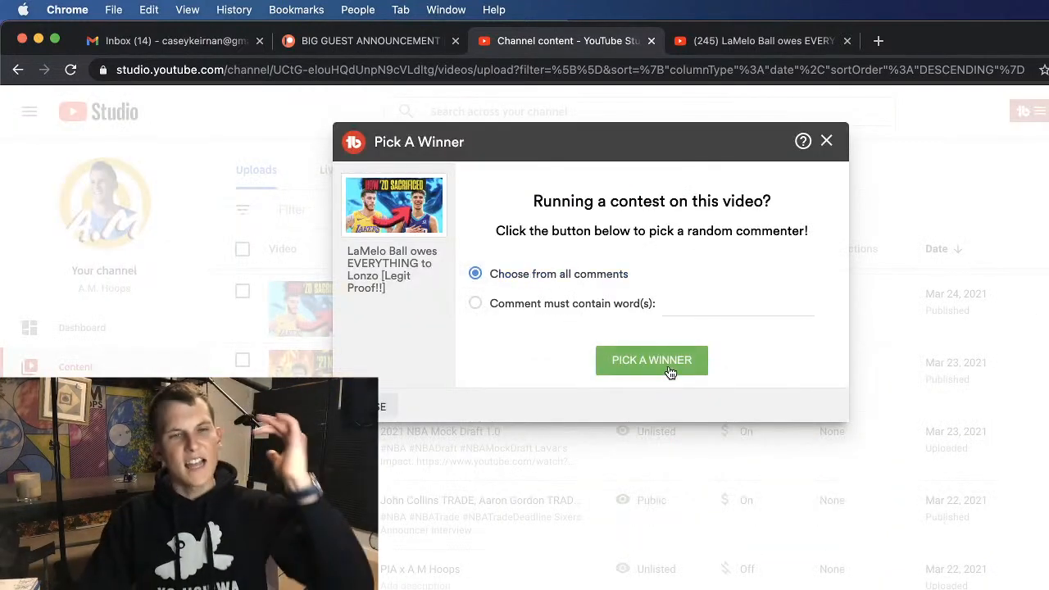
pyautogui.click(652, 362)
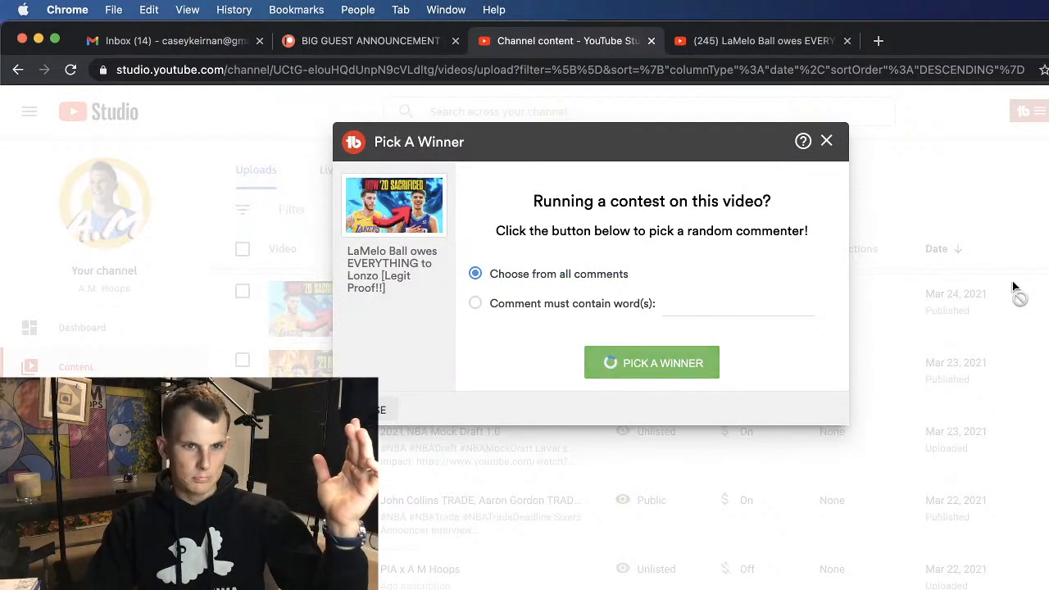
pyautogui.click(651, 362)
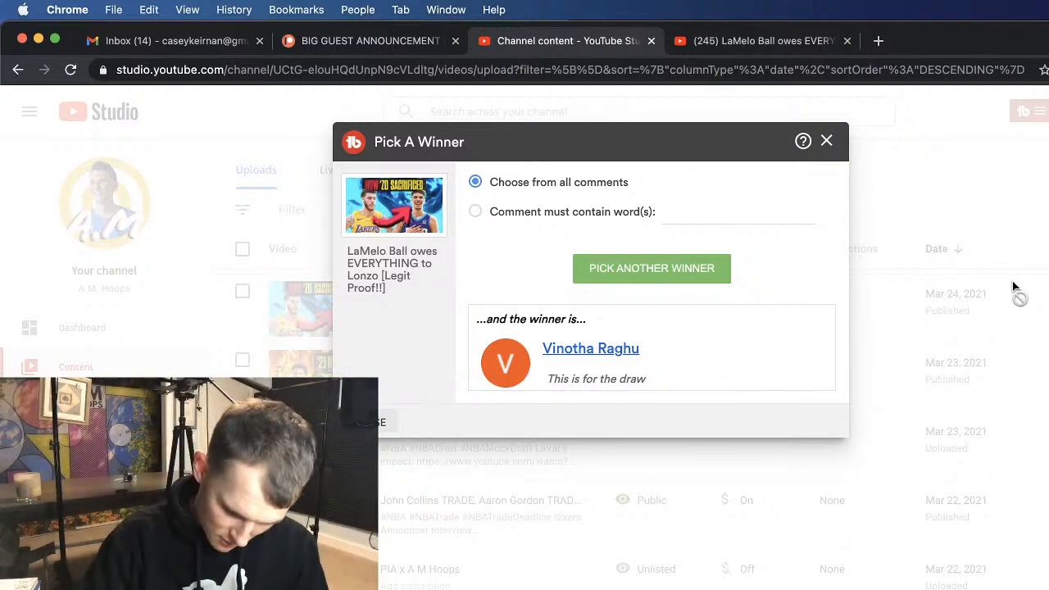
pyautogui.moveTo(975, 274)
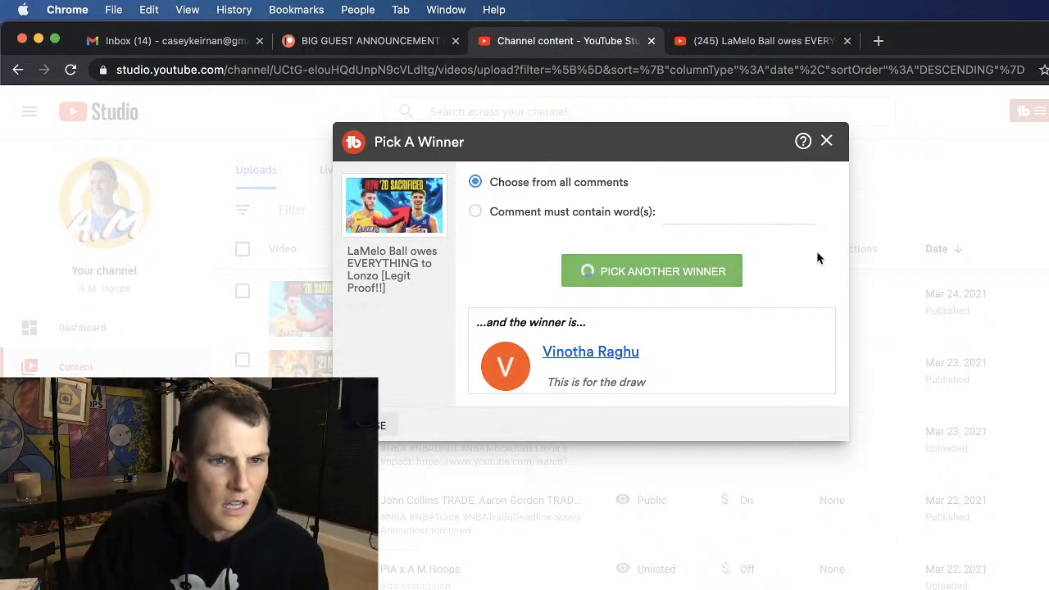
pyautogui.click(651, 271)
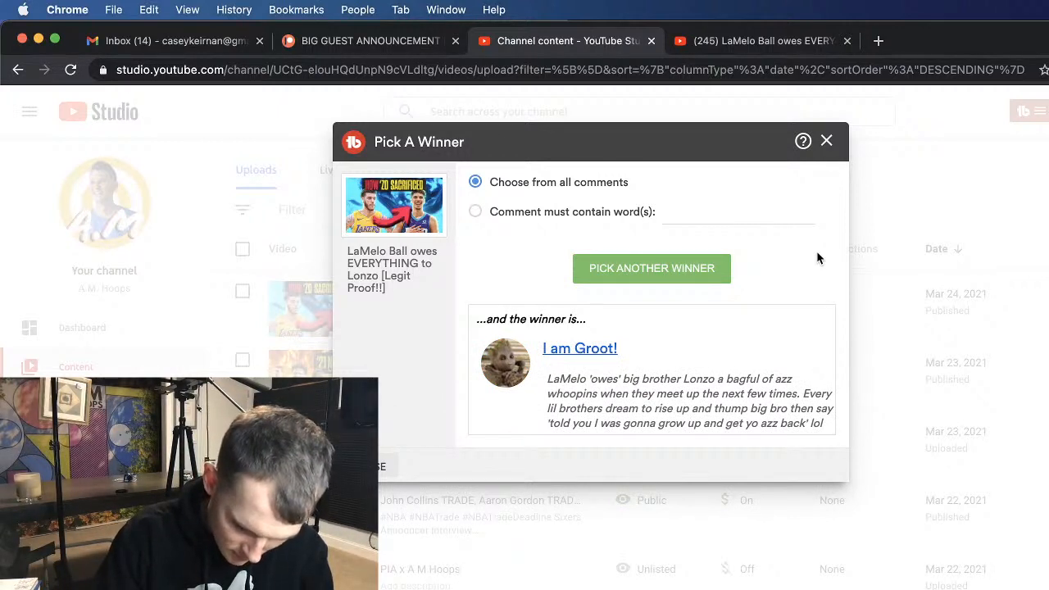
pyautogui.moveTo(753, 248)
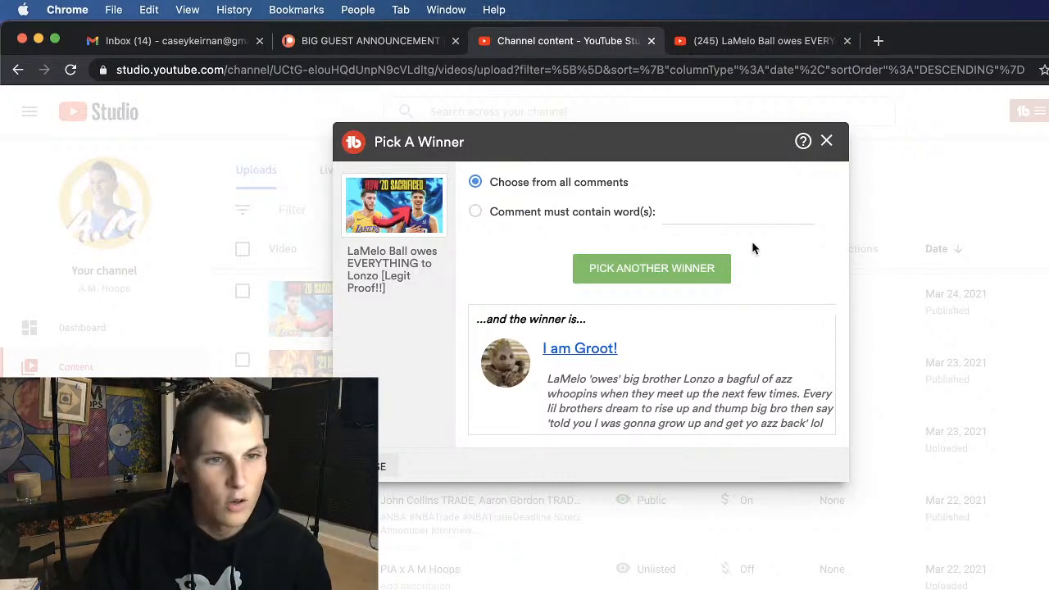
pyautogui.click(651, 268)
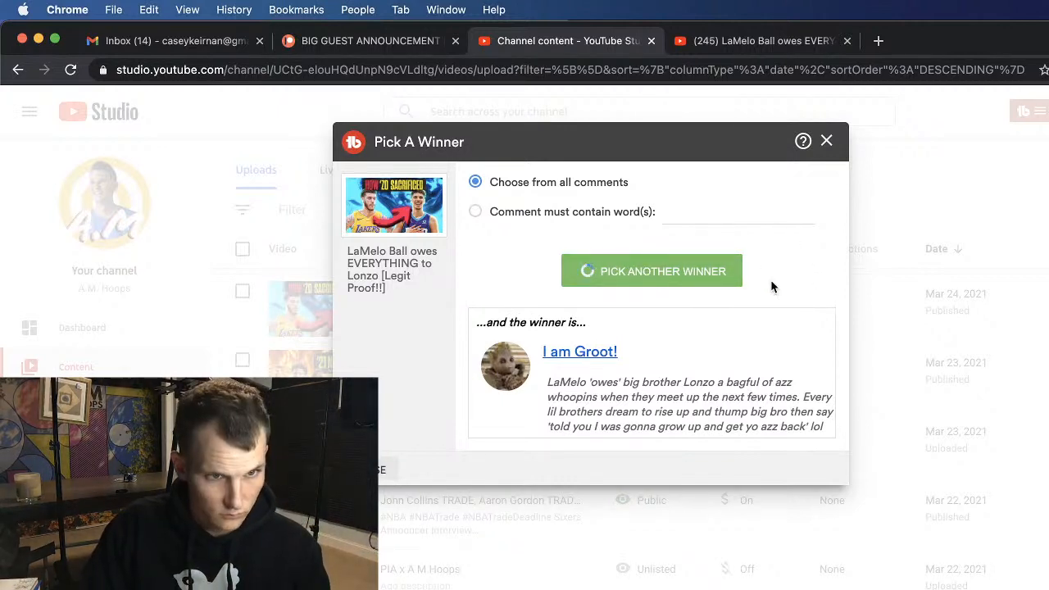
pyautogui.click(651, 270)
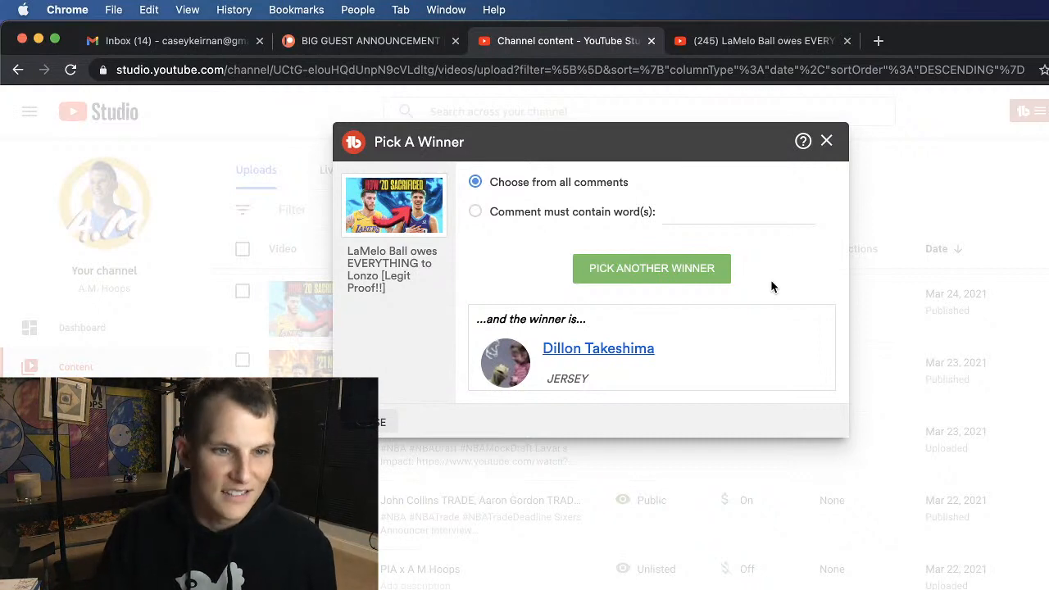
pyautogui.click(826, 140)
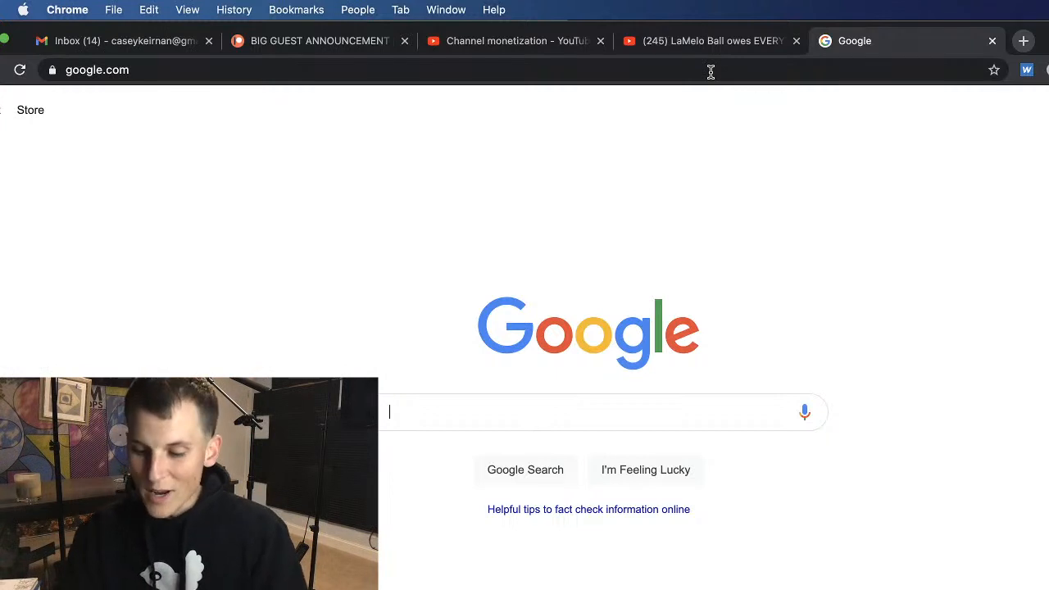
# Google 'pick a number between 1 and 111' and open the numbergenerator.org result.
pyautogui.write('p')
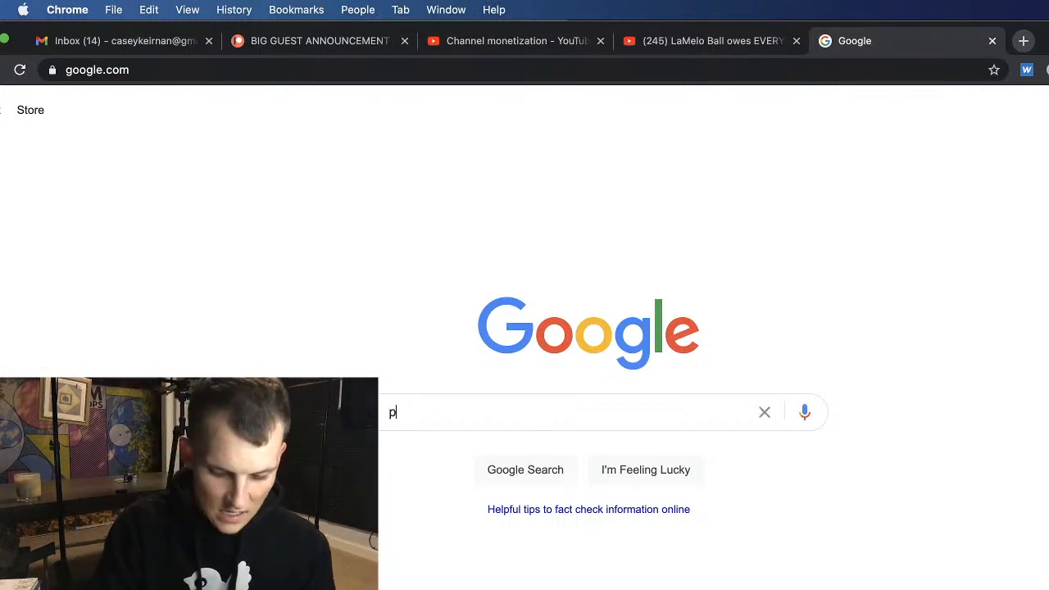
pyautogui.write('ick a number between 1')
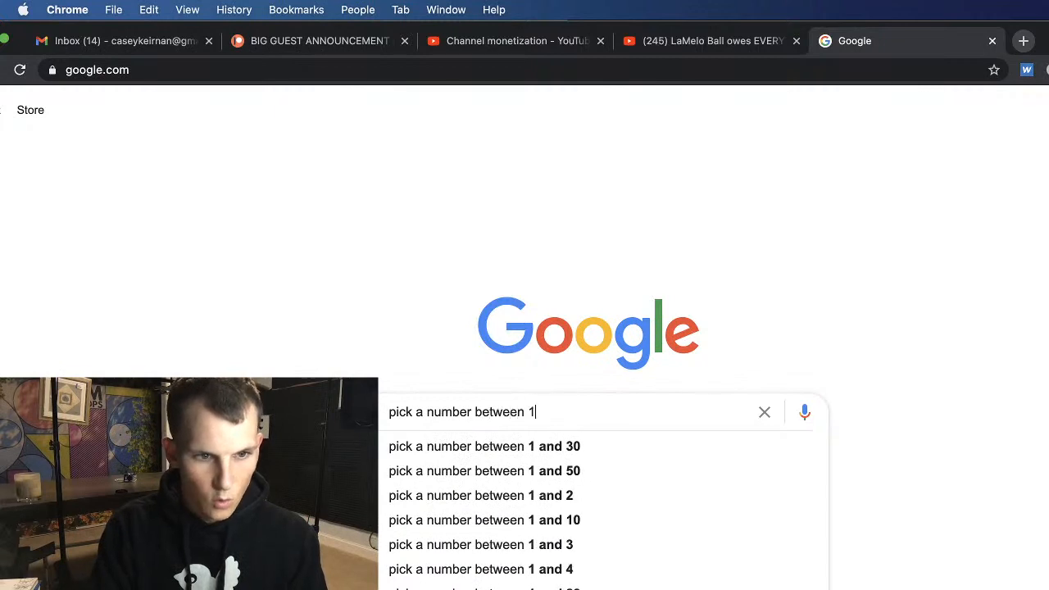
pyautogui.write('and 111')
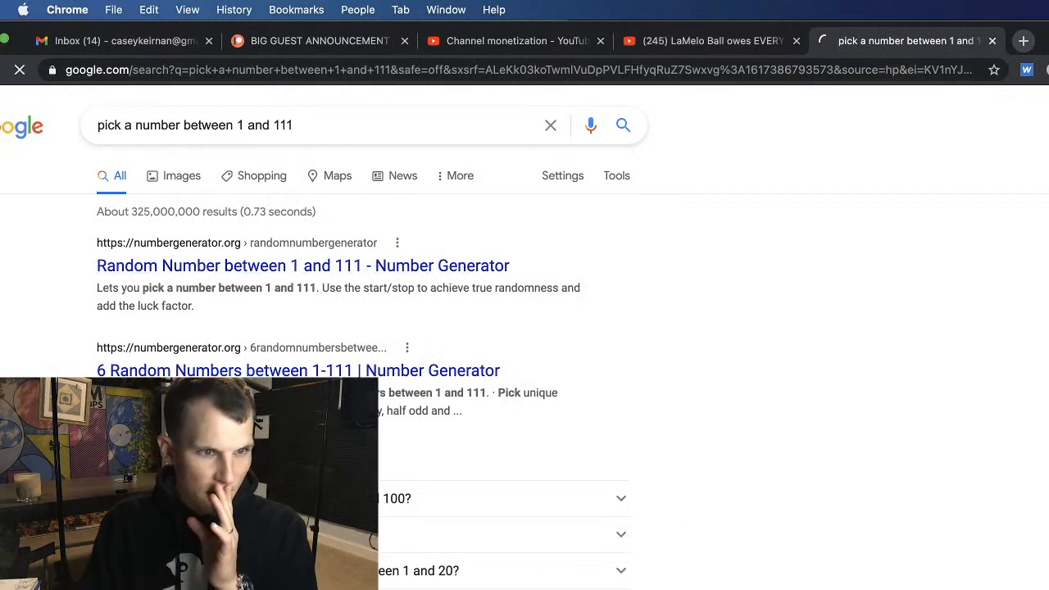
pyautogui.click(303, 266)
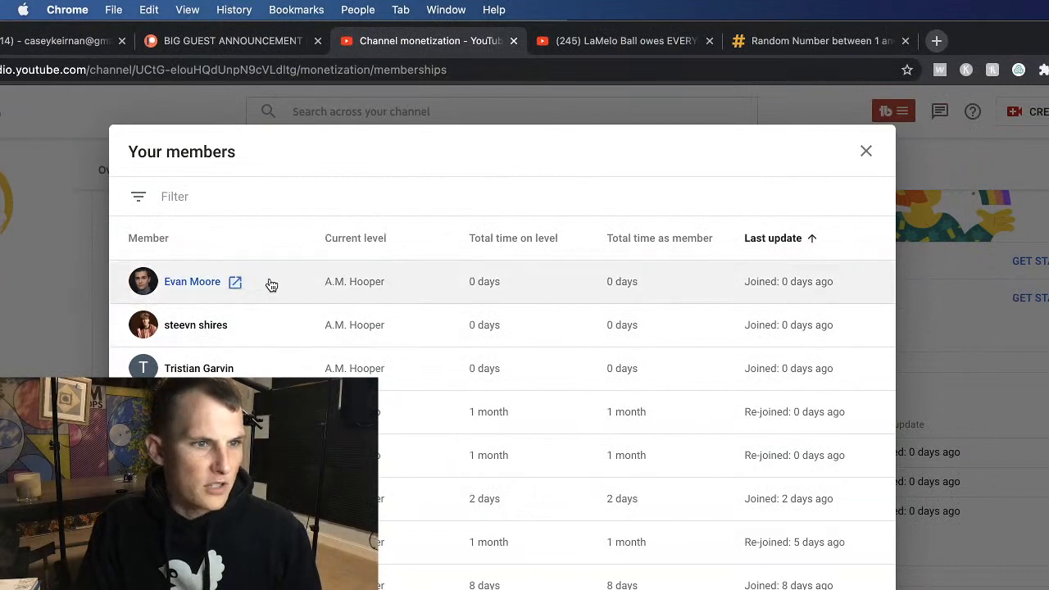
pyautogui.moveTo(212, 325)
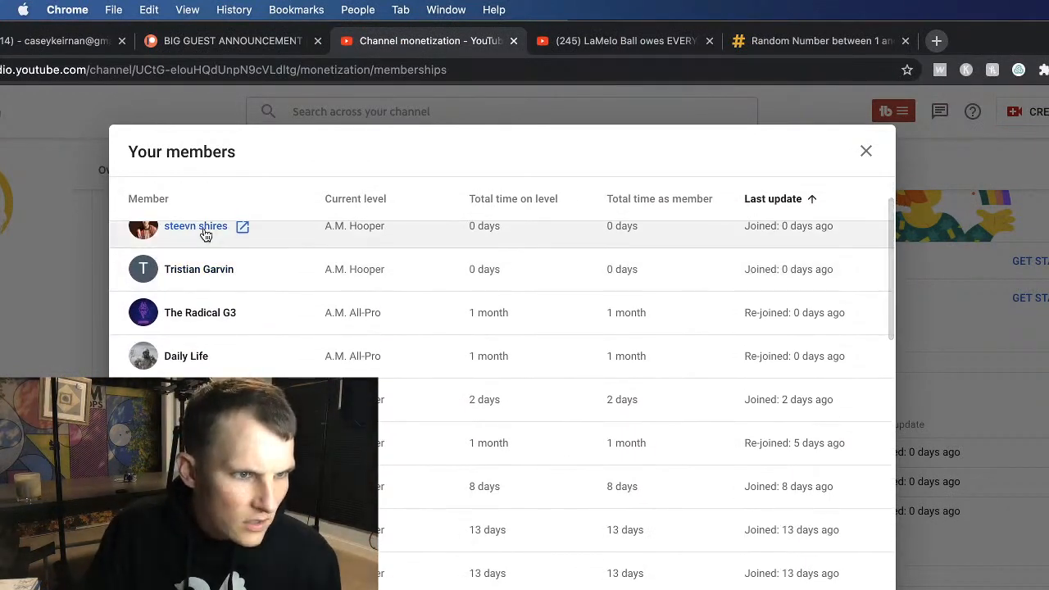
pyautogui.moveTo(241, 332)
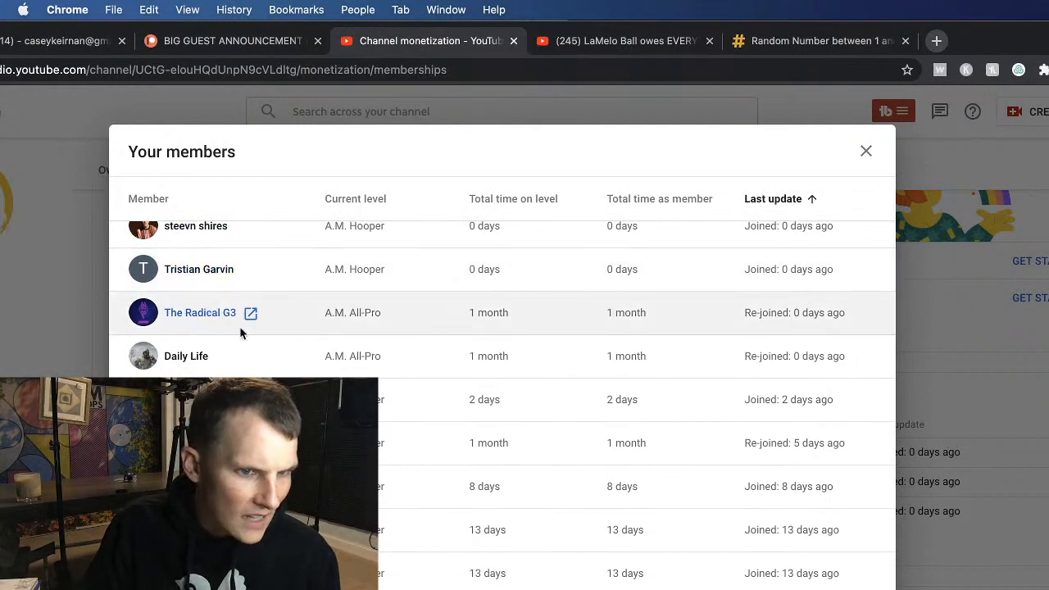
# Scroll the members list, check the drawn number 101, then return to the members list.
pyautogui.scroll(-3)
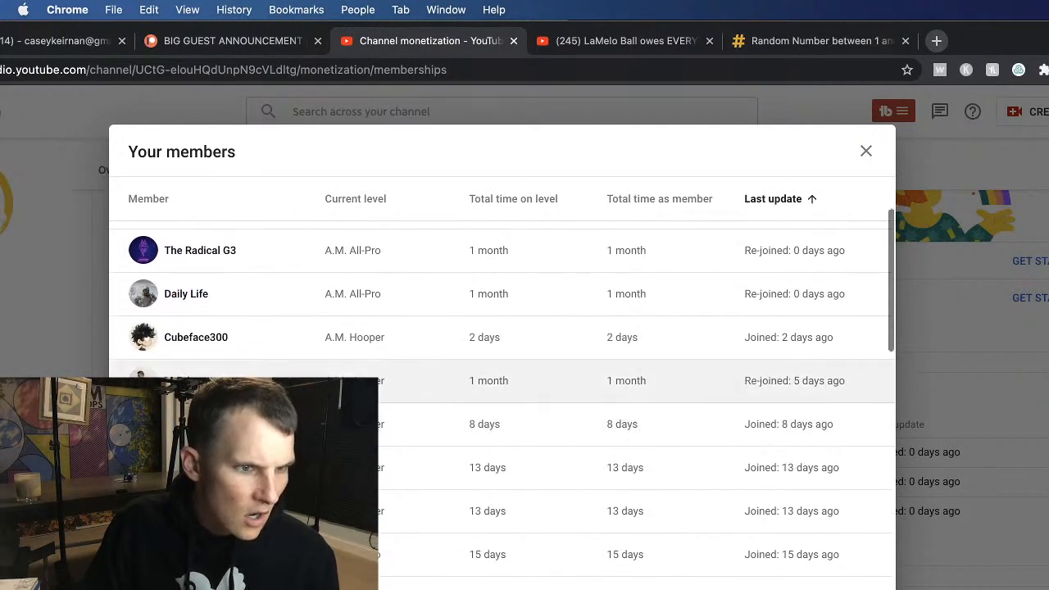
pyautogui.scroll(-3)
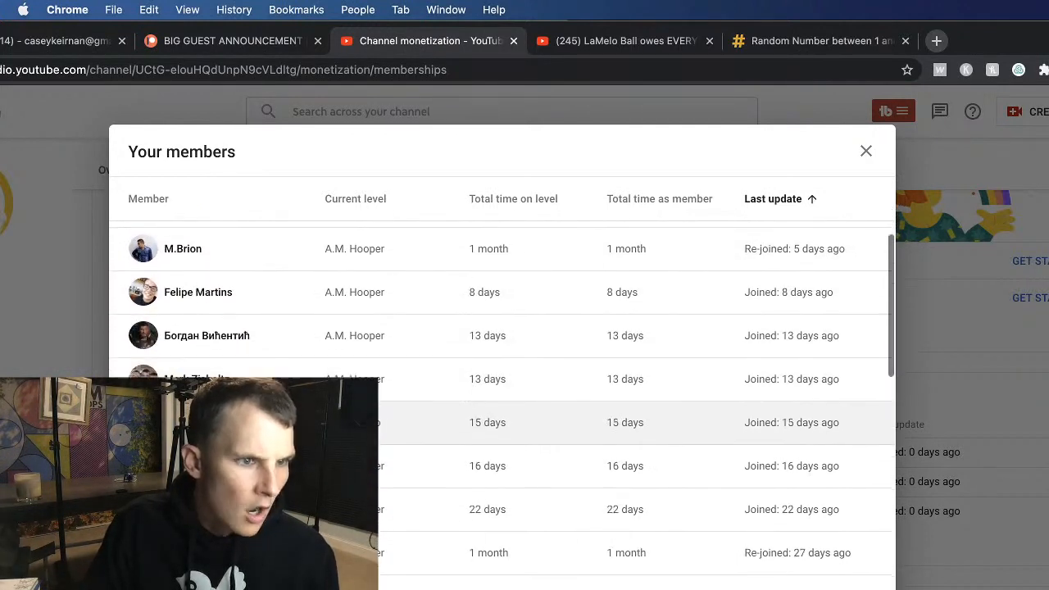
pyautogui.scroll(-3)
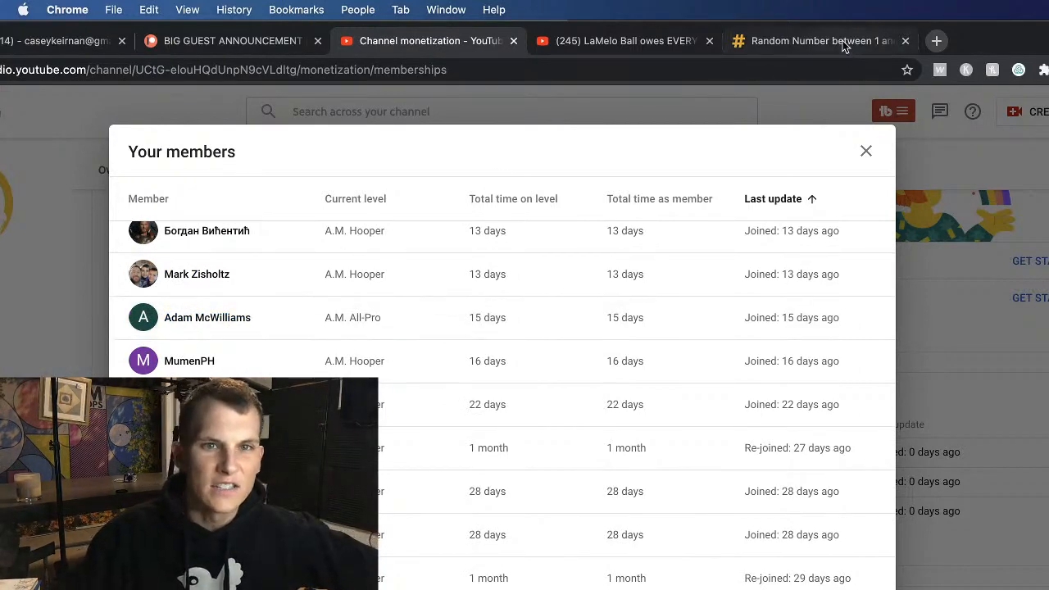
pyautogui.click(819, 41)
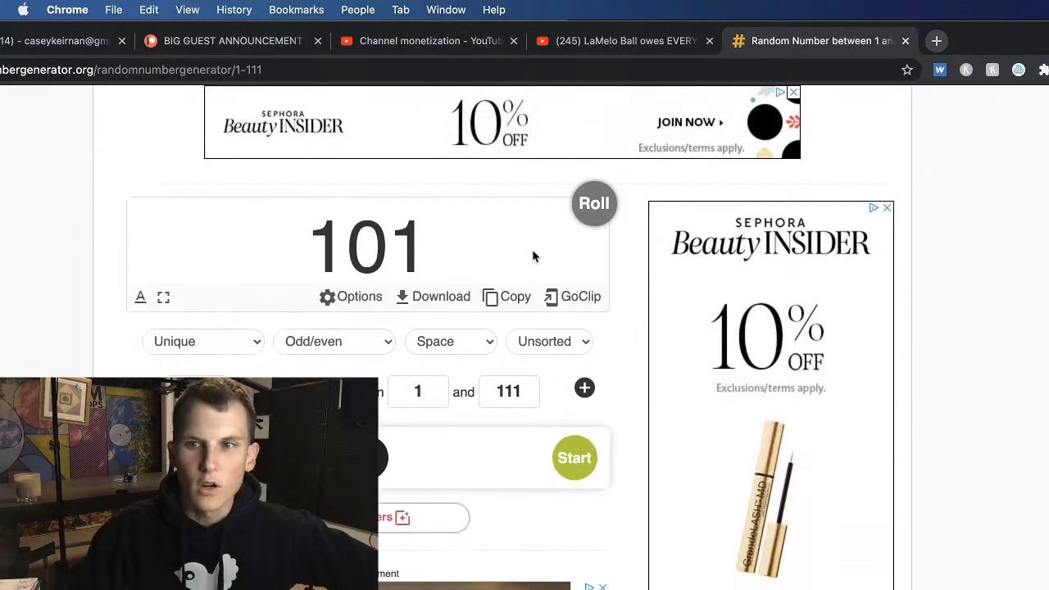
pyautogui.click(623, 40)
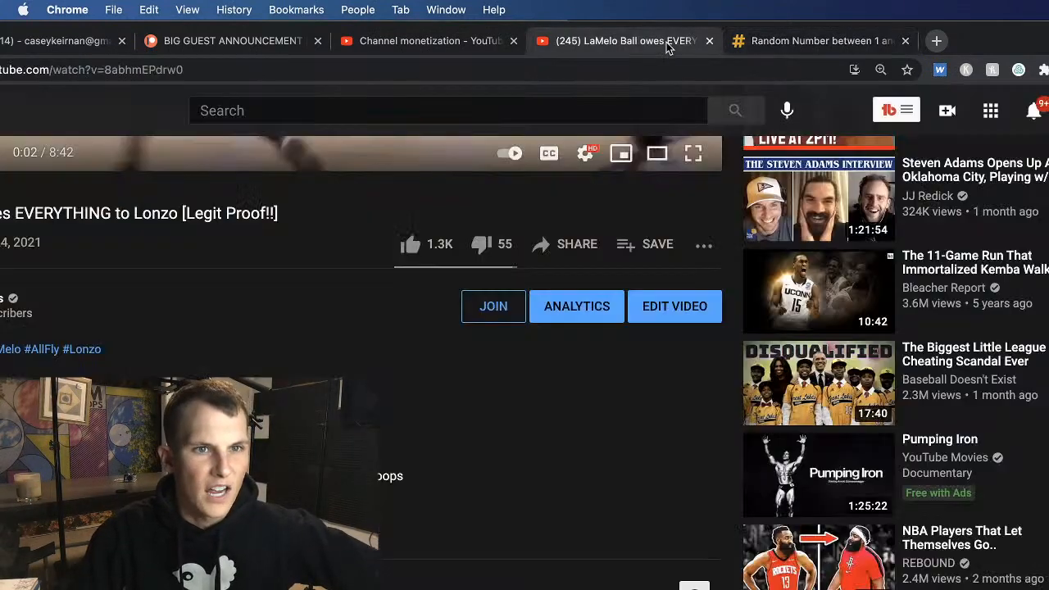
pyautogui.click(426, 41)
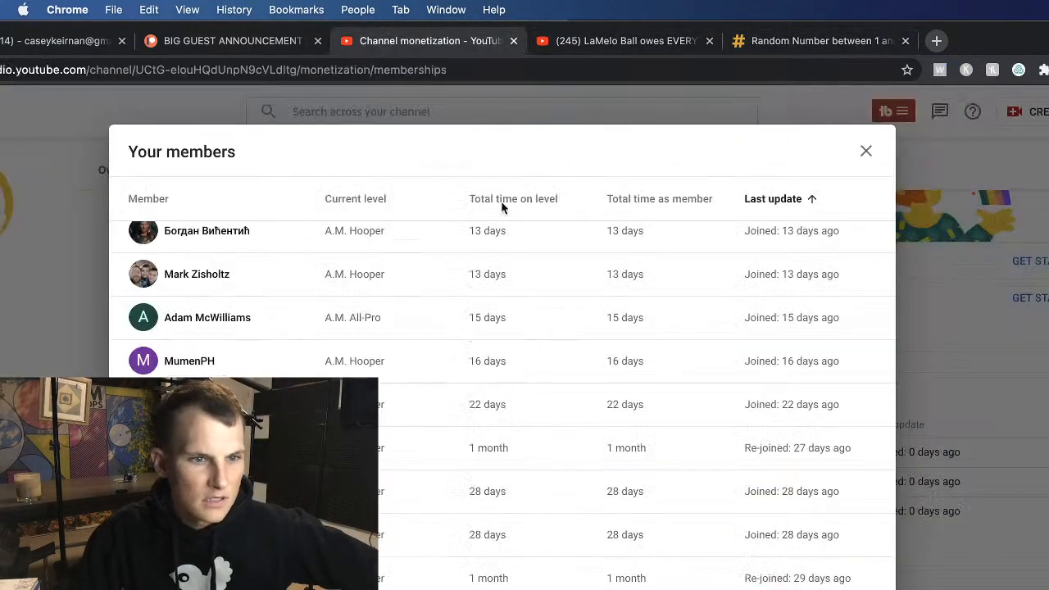